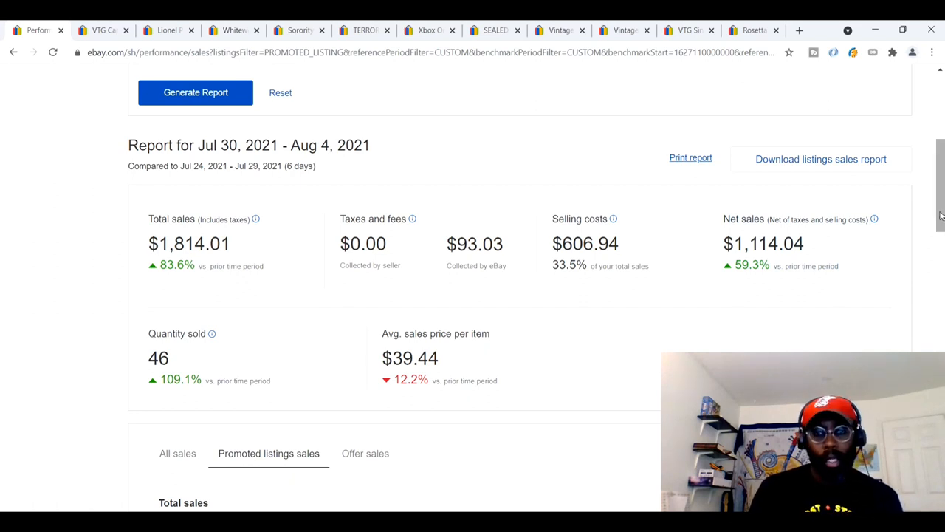
- Scroll to the Promoted listings sales section showing total, promoted and organic sales
{"action": "scroll", "scroll_direction": "down", "scroll_amount": 3}
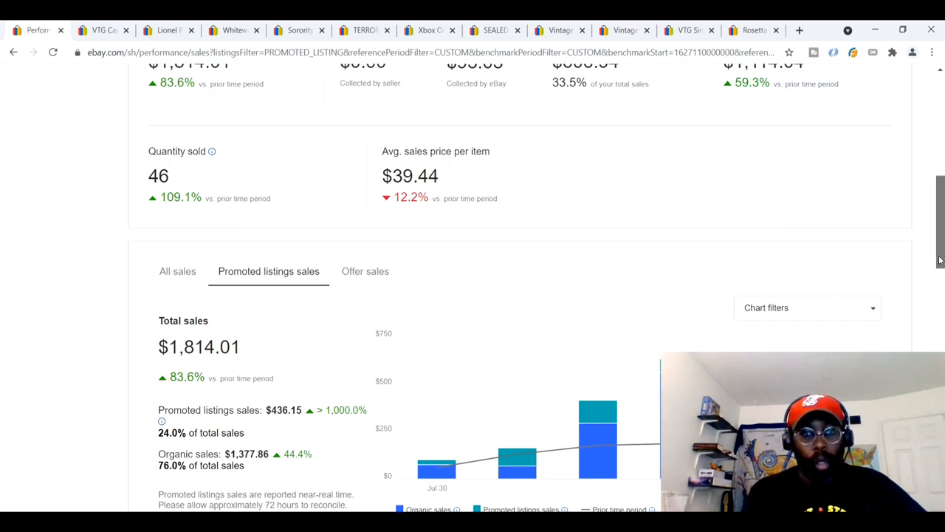
- Scroll to the Selling costs breakdown ($244.79 fees, $362.15 labels) and Listings insights with 16 promoted sales
{"action": "scroll", "scroll_direction": "down", "scroll_amount": 3}
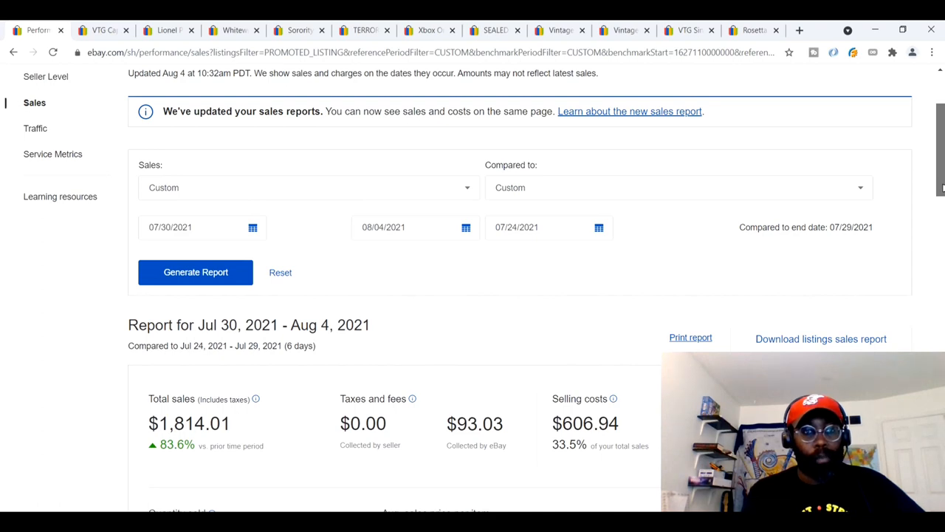
{"action": "scroll", "scroll_direction": "down", "scroll_amount": 3}
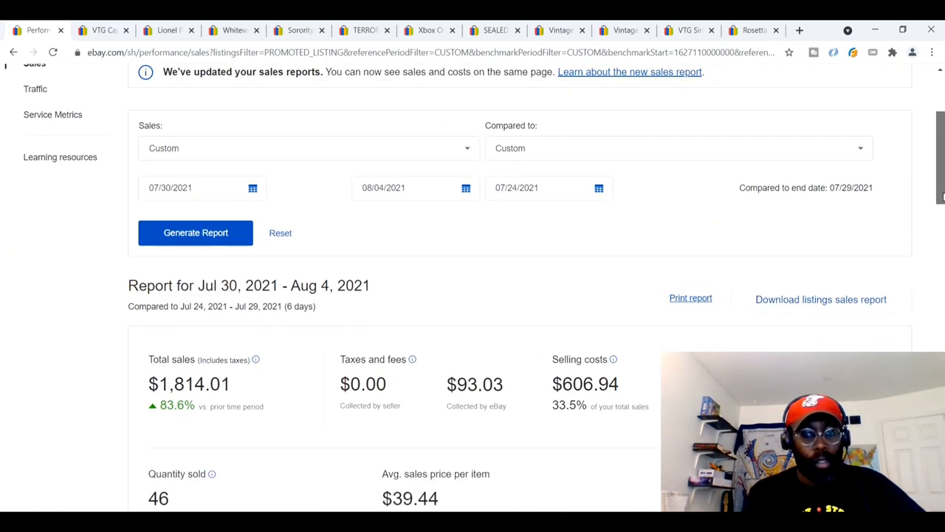
{"action": "scroll", "scroll_direction": "down", "scroll_amount": 3}
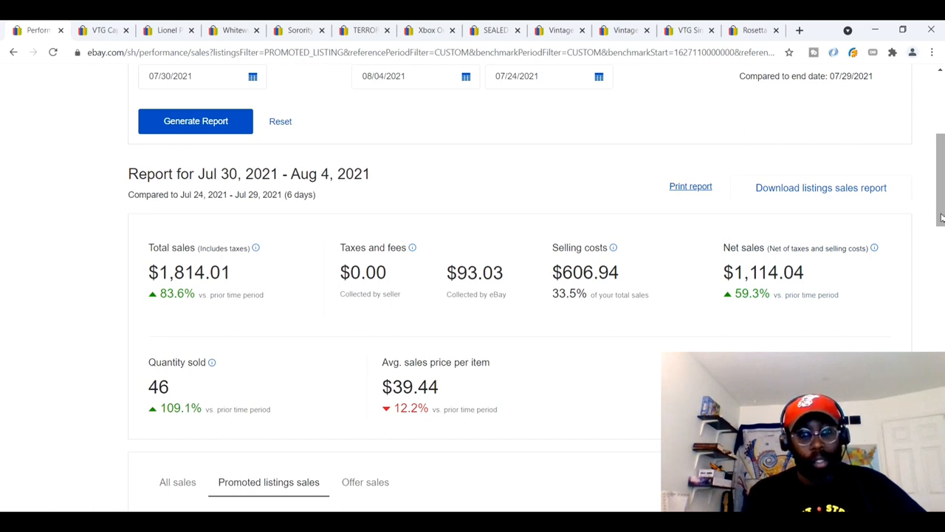
{"action": "mouse_move", "coordinate": [402, 375]}
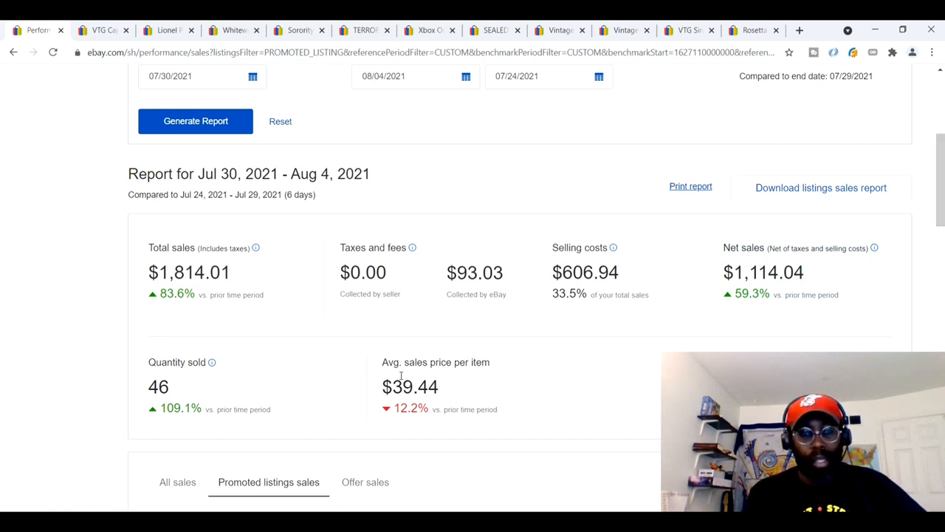
{"action": "mouse_move", "coordinate": [508, 393]}
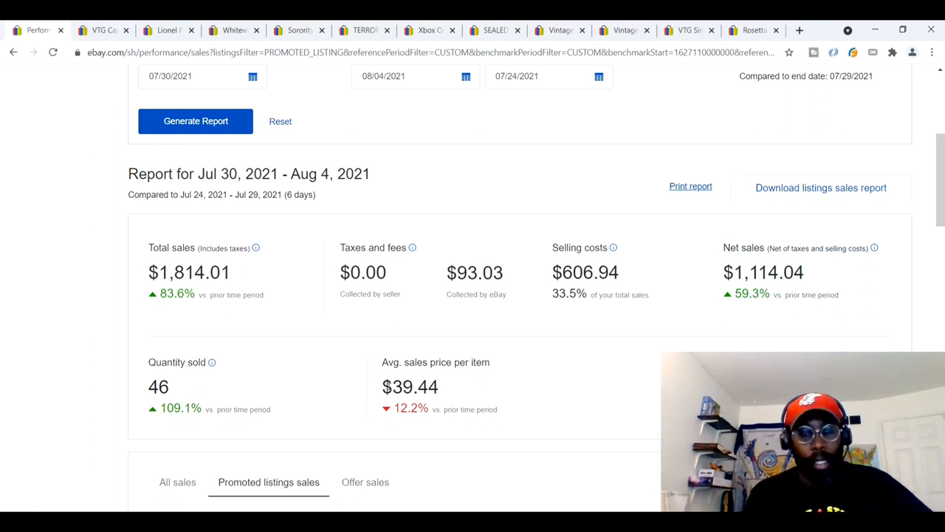
{"action": "mouse_move", "coordinate": [328, 383]}
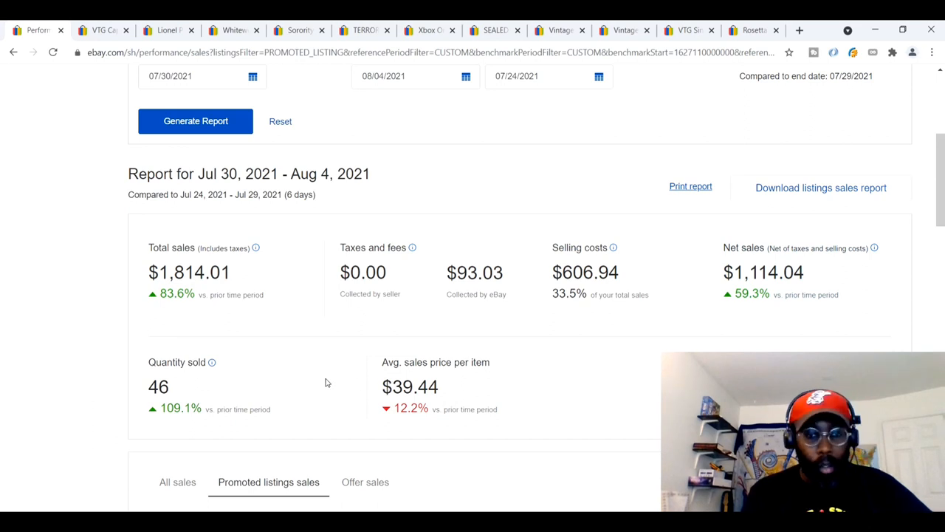
{"action": "mouse_move", "coordinate": [381, 368]}
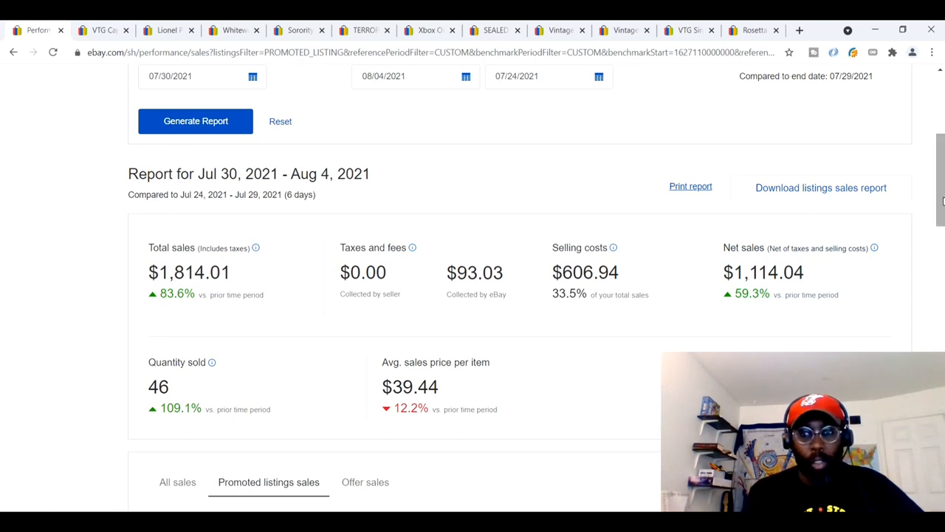
{"action": "scroll", "scroll_direction": "down", "scroll_amount": 3}
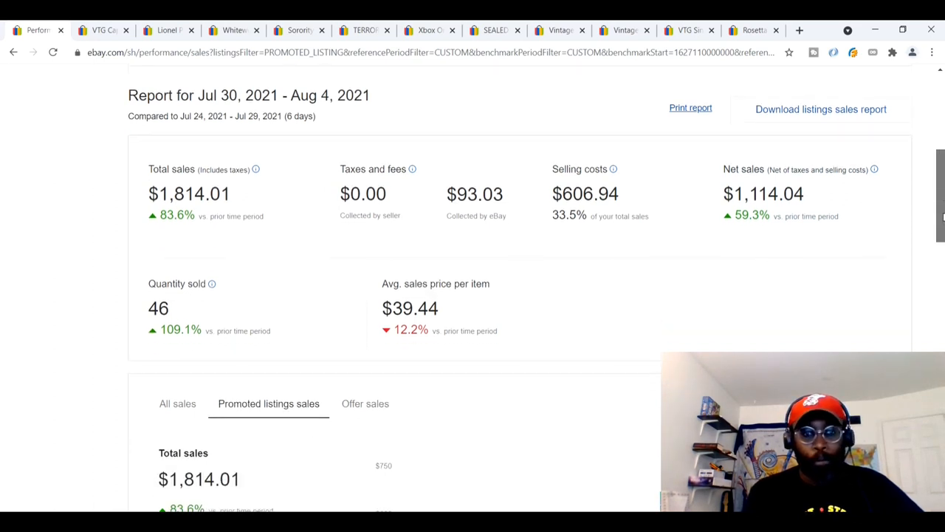
{"action": "scroll", "scroll_direction": "down", "scroll_amount": 3}
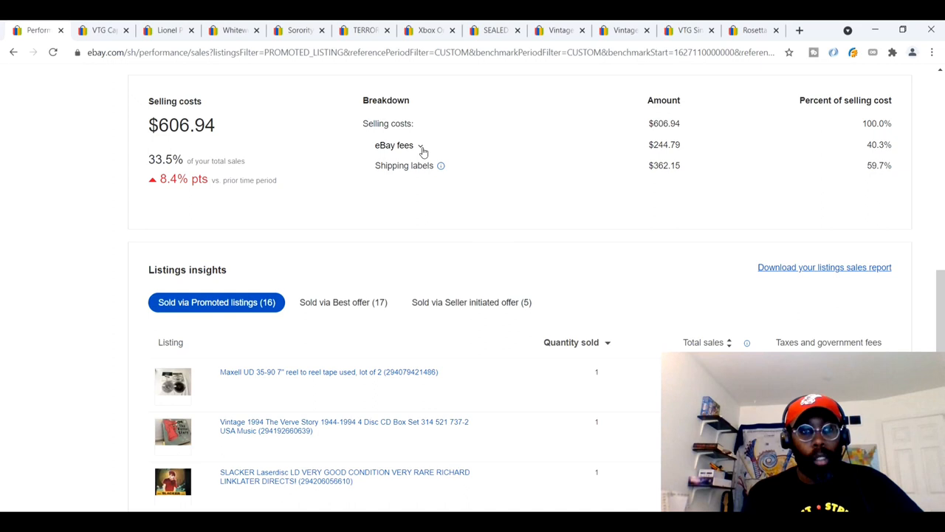
- Expand eBay fees into $213.11 final value, $8.25 promoted, $7.41 international, $21.95 subscription
{"action": "left_click", "coordinate": [393, 145]}
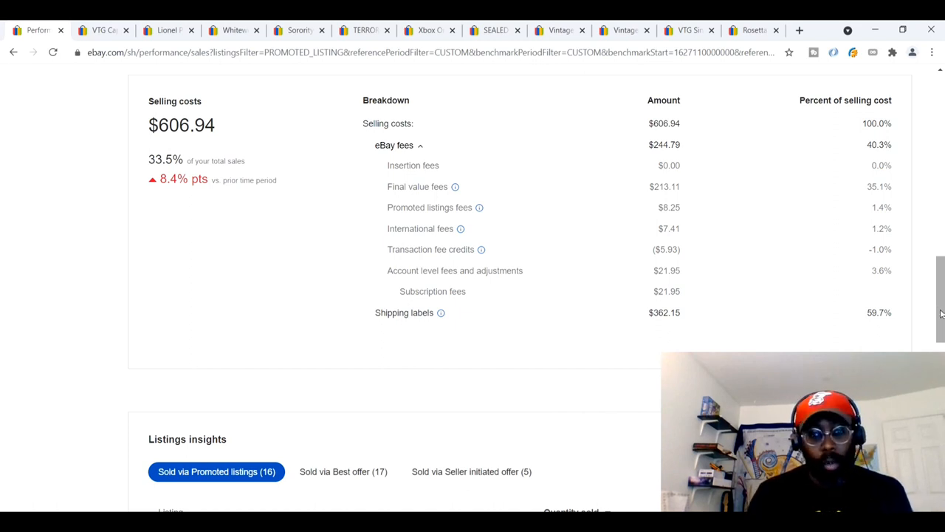
- View the sold $35 hot plate, $40 Lionel Polar Express train and $25 Whitewings kit listings
{"action": "scroll", "scroll_direction": "up", "scroll_amount": 3}
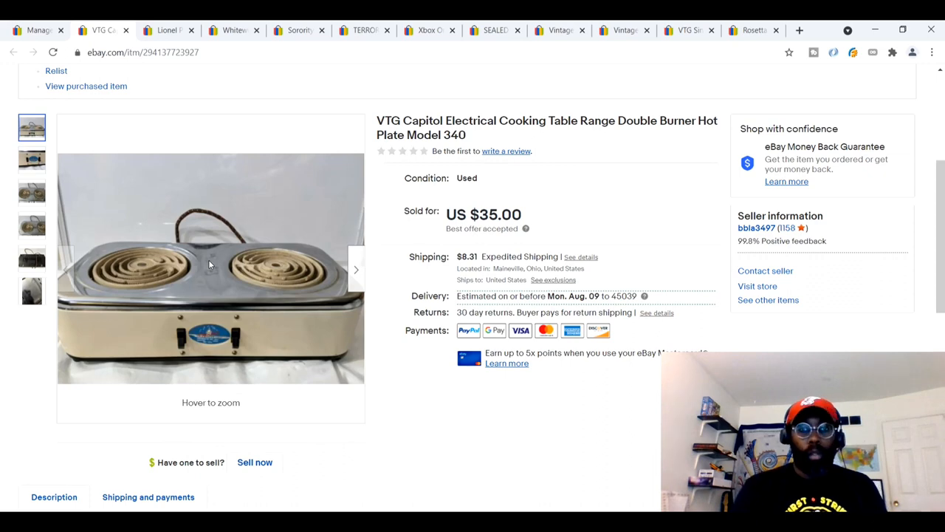
{"action": "mouse_move", "coordinate": [322, 328]}
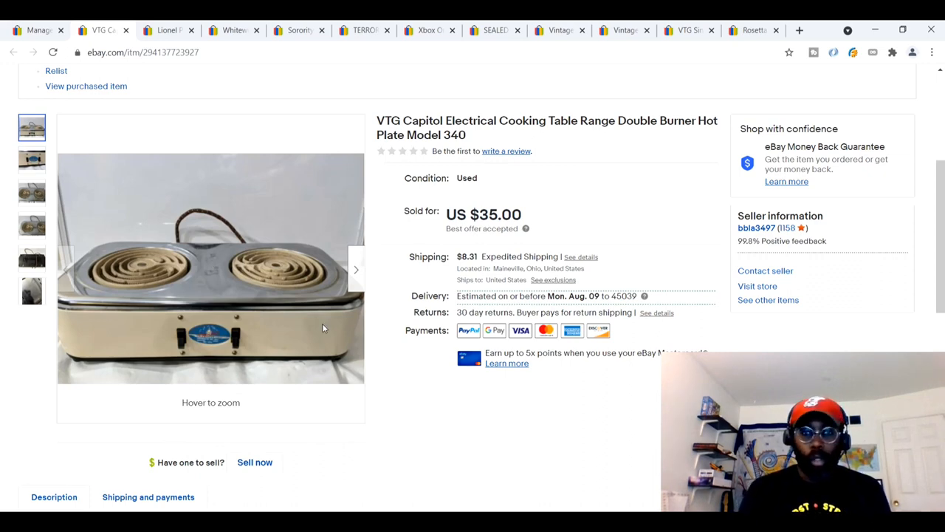
{"action": "left_click", "coordinate": [169, 30]}
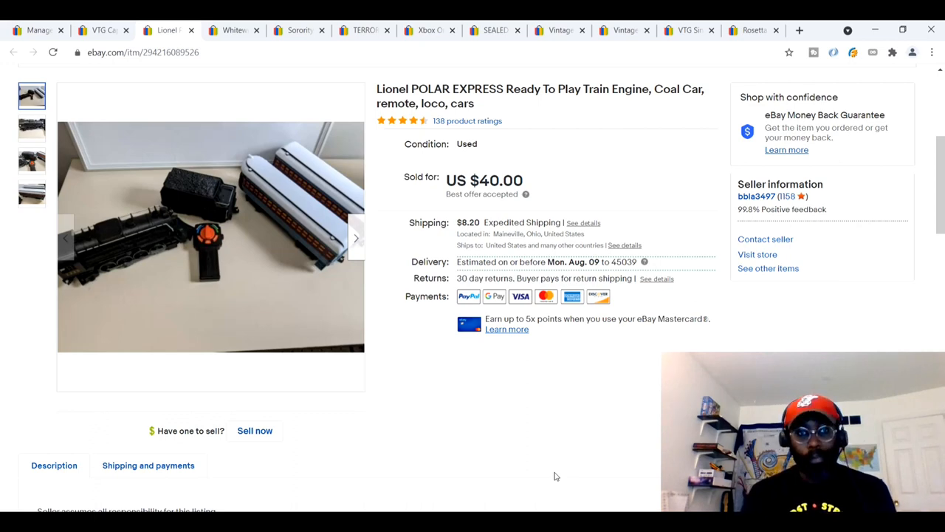
{"action": "left_click", "coordinate": [231, 29]}
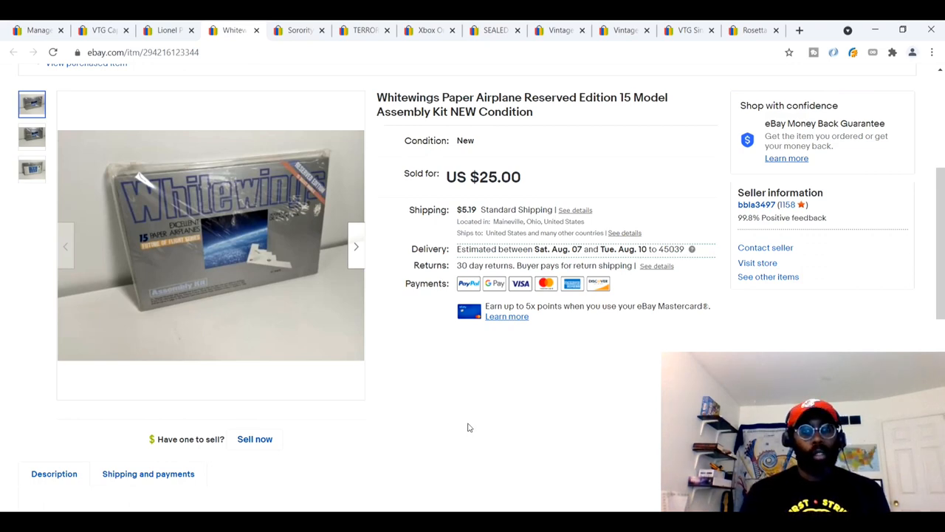
{"action": "mouse_move", "coordinate": [210, 215]}
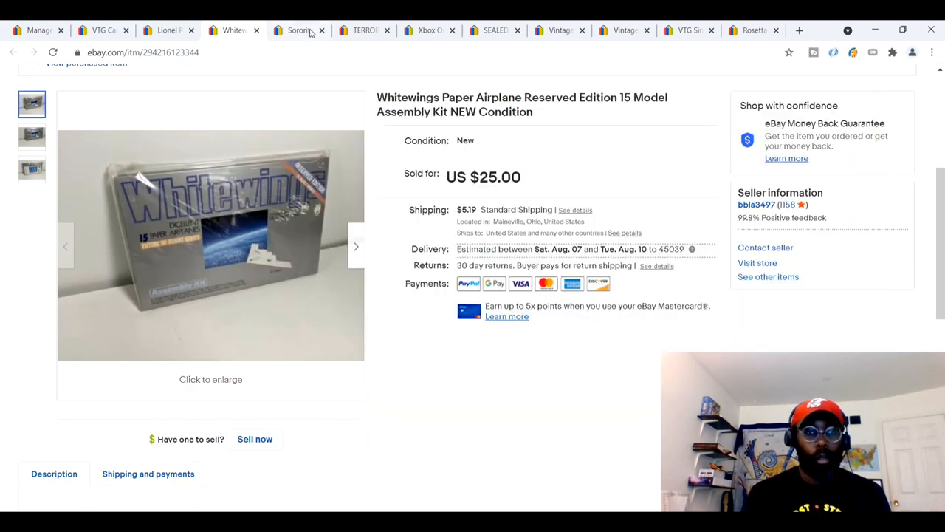
- View the sold $34.32 Sorority Babes and $23.32 Terror Train laserdiscs and $218 Xbox One S bundle
{"action": "left_click", "coordinate": [298, 30]}
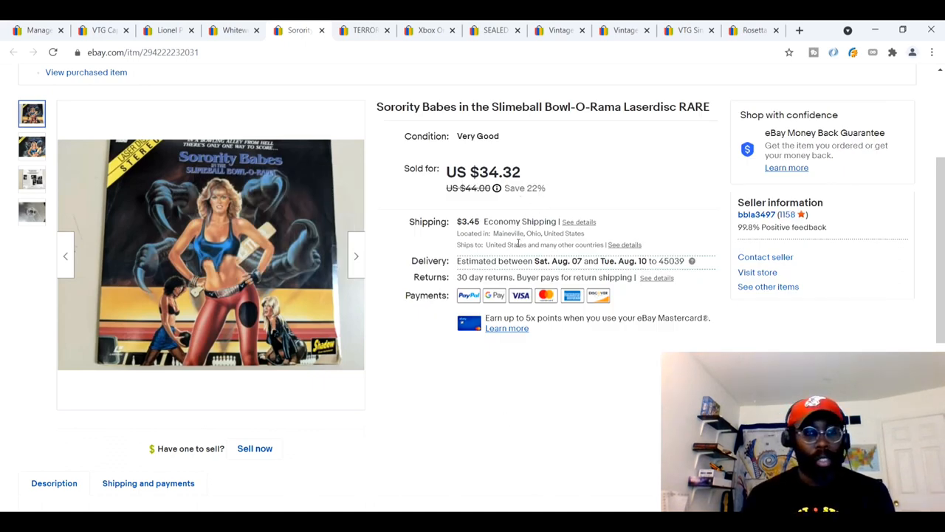
{"action": "mouse_move", "coordinate": [453, 486]}
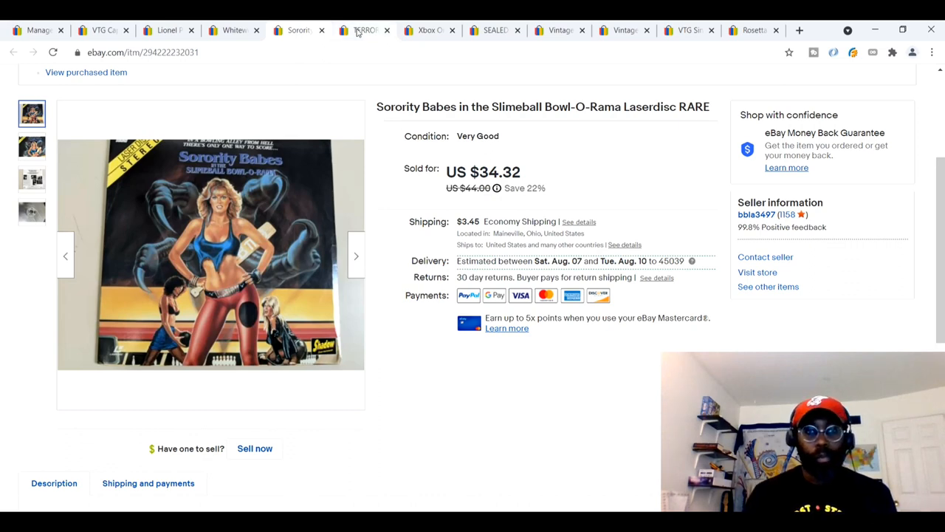
{"action": "left_click", "coordinate": [362, 29]}
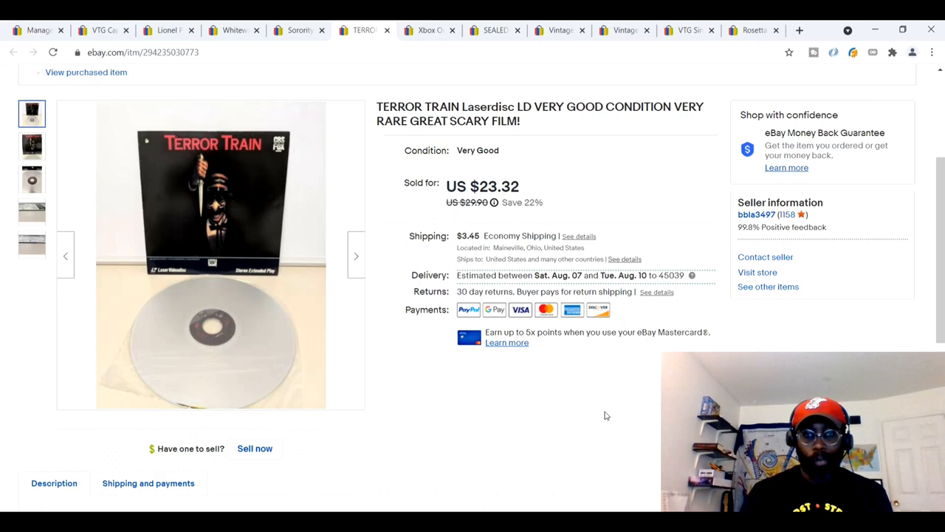
{"action": "left_click", "coordinate": [428, 30]}
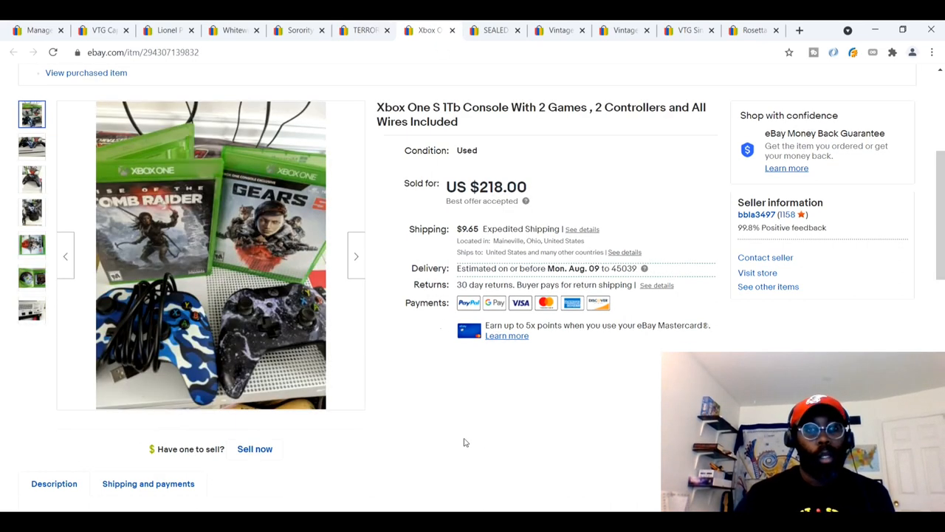
{"action": "mouse_move", "coordinate": [396, 423]}
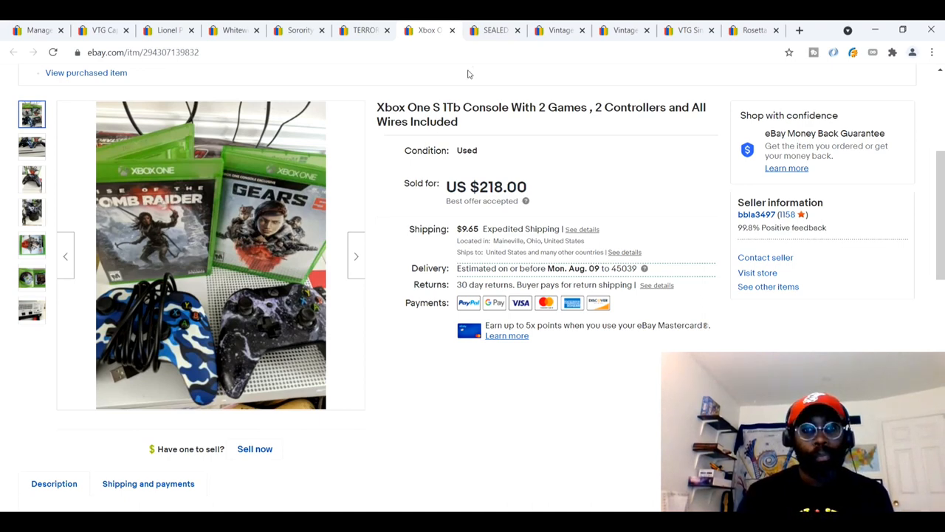
- View the sold $35 sealed Ramones DVD and $35 vintage Hooters Hunt Club T-shirt listings
{"action": "left_click", "coordinate": [495, 30]}
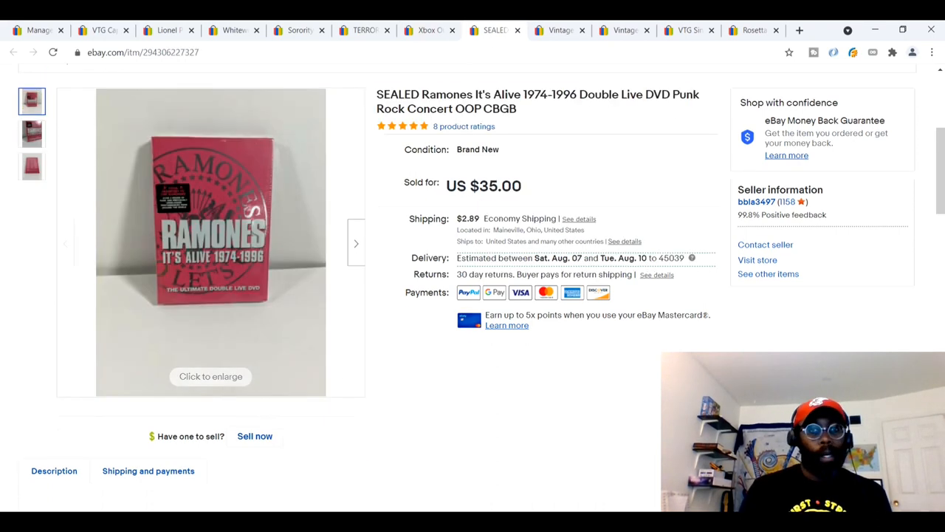
{"action": "mouse_move", "coordinate": [254, 222]}
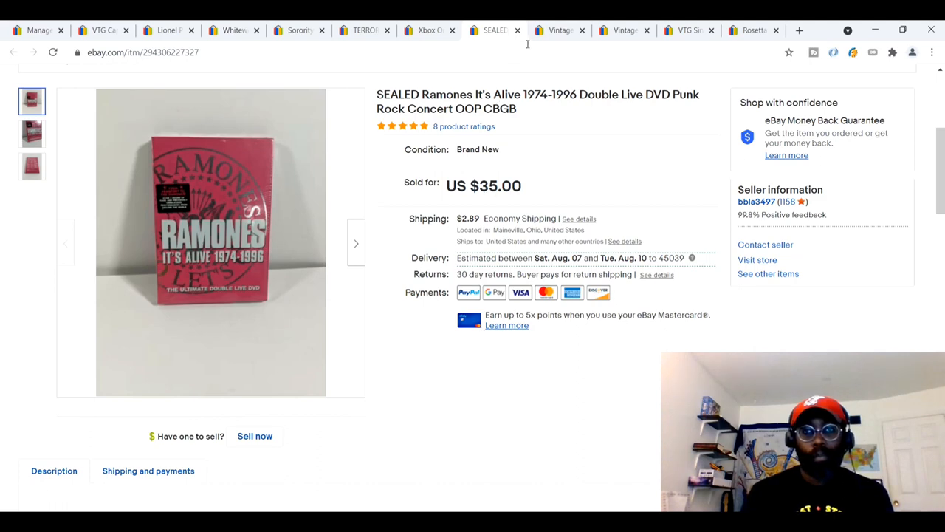
{"action": "left_click", "coordinate": [560, 29]}
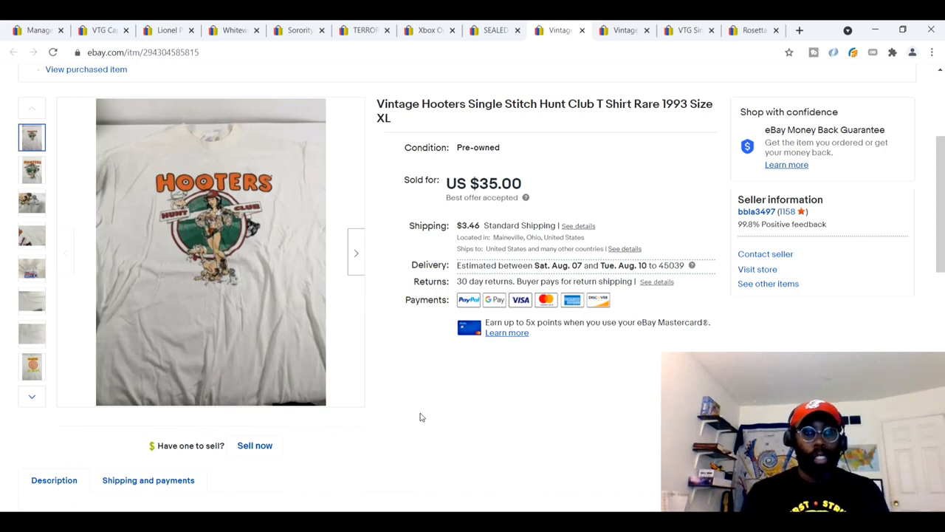
{"action": "mouse_move", "coordinate": [415, 415]}
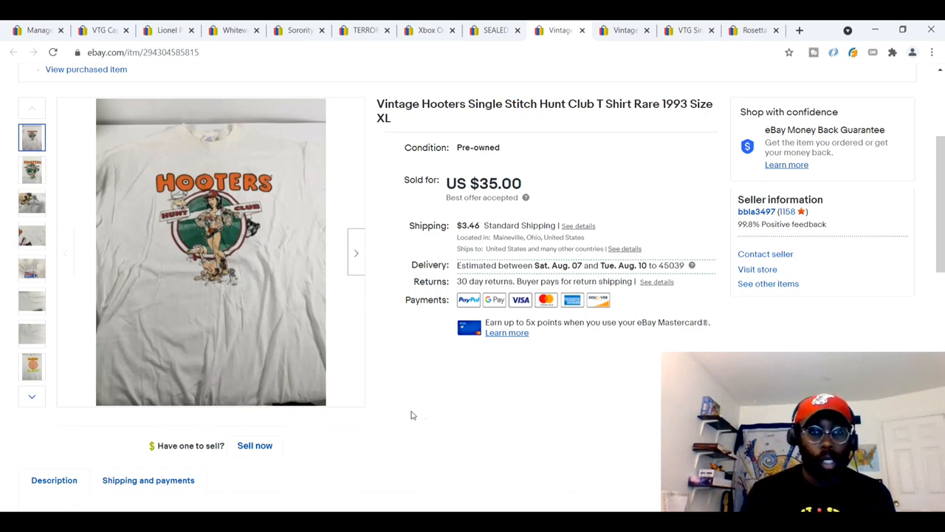
{"action": "mouse_move", "coordinate": [192, 234]}
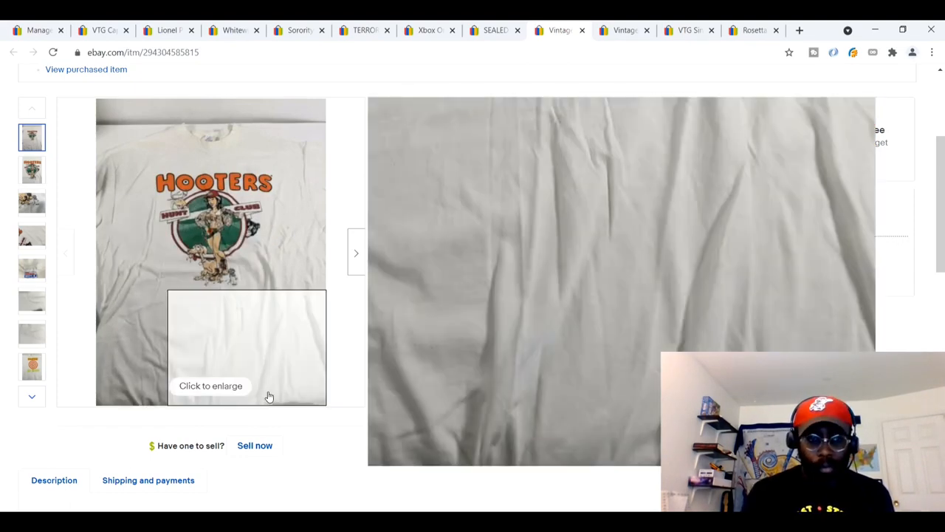
- Browse photos of the Hooters Go Reds and $28 Beach Volleyball Honolulu shirts, front and back
{"action": "left_click", "coordinate": [32, 334]}
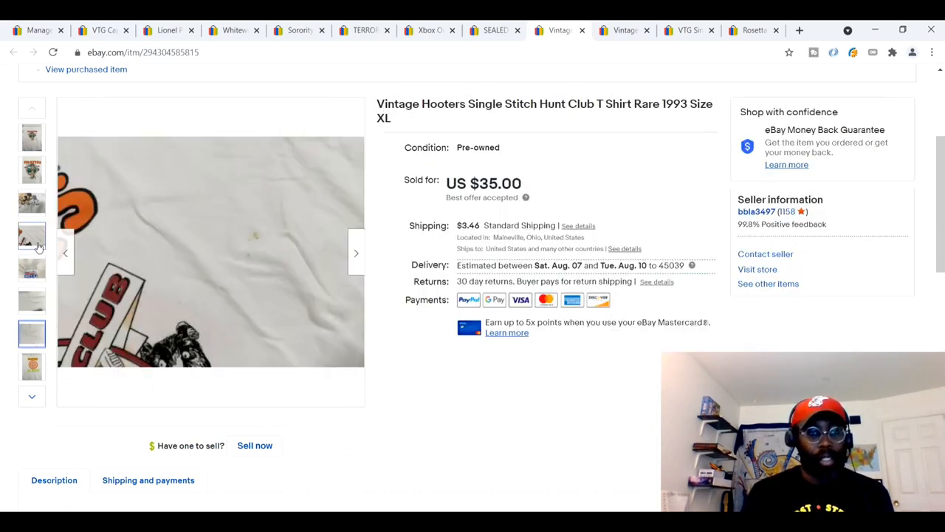
{"action": "left_click", "coordinate": [33, 334]}
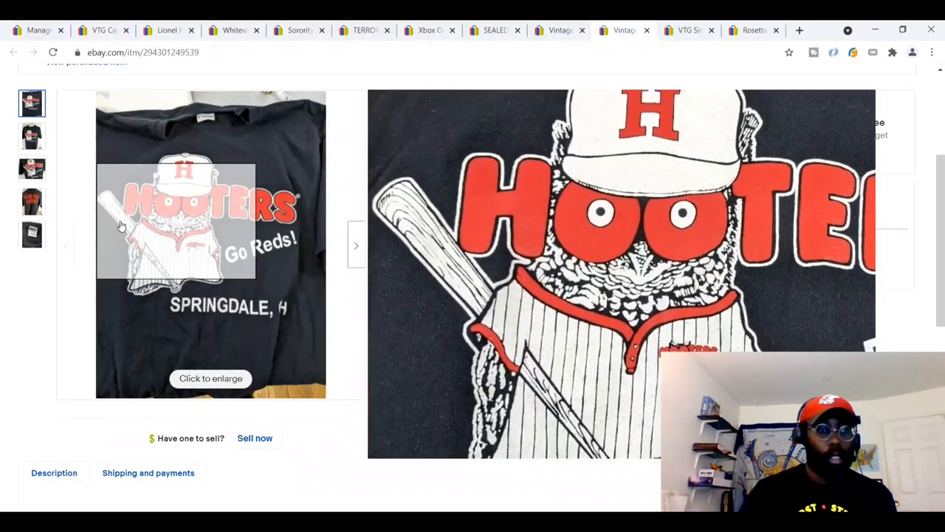
{"action": "left_click", "coordinate": [32, 201]}
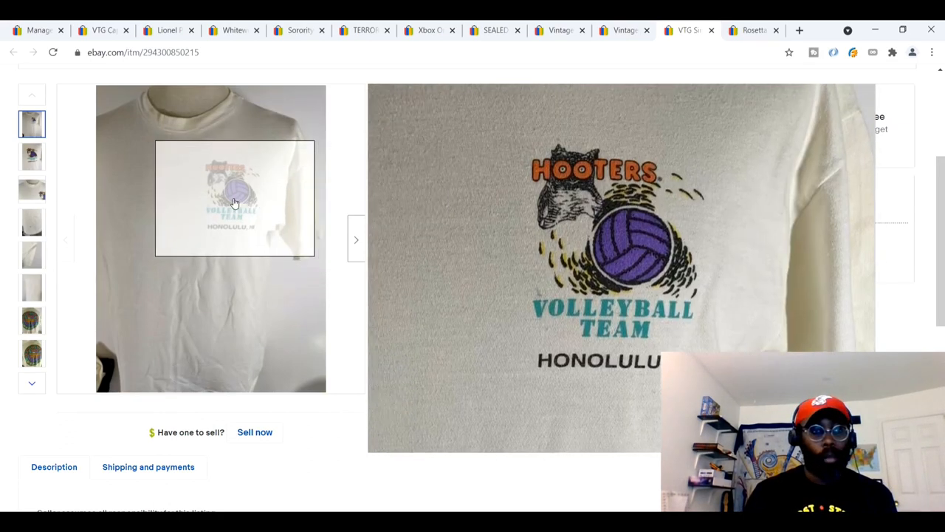
{"action": "left_click", "coordinate": [33, 353]}
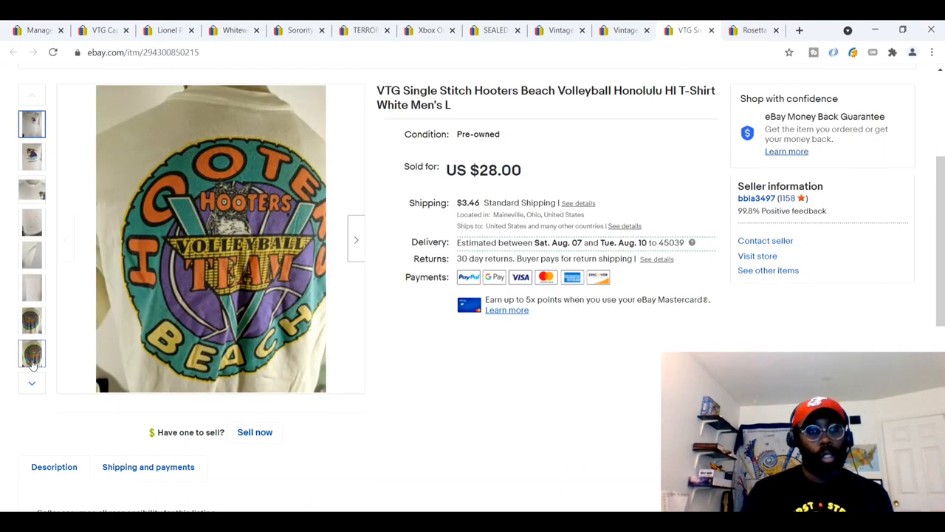
{"action": "left_click", "coordinate": [32, 319]}
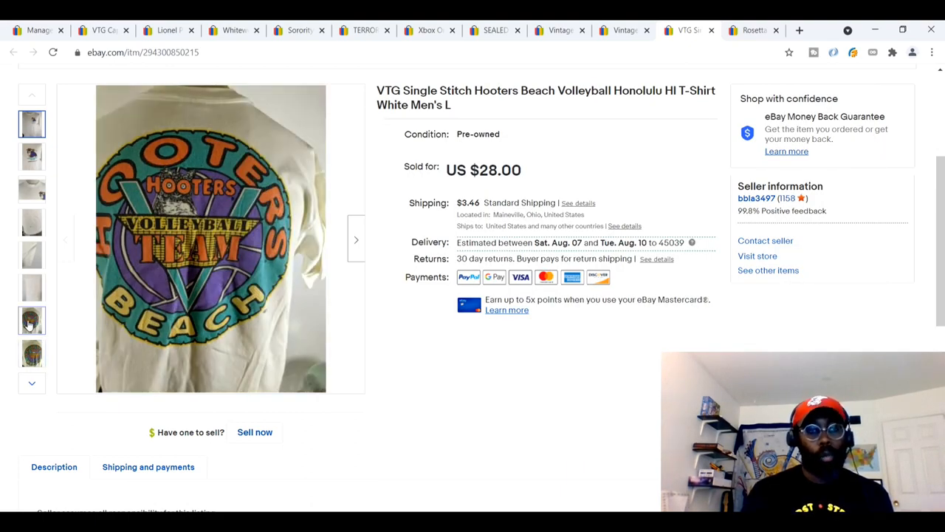
{"action": "left_click", "coordinate": [33, 124]}
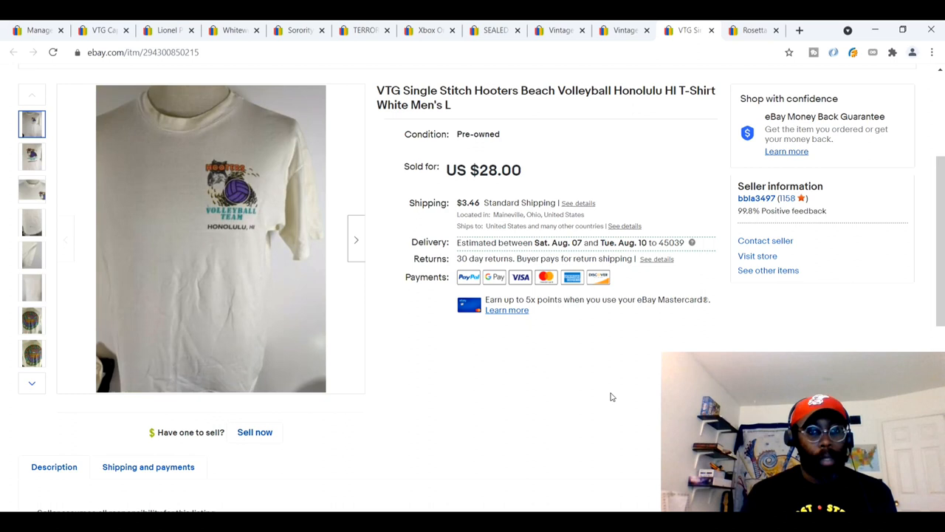
{"action": "mouse_move", "coordinate": [596, 402]}
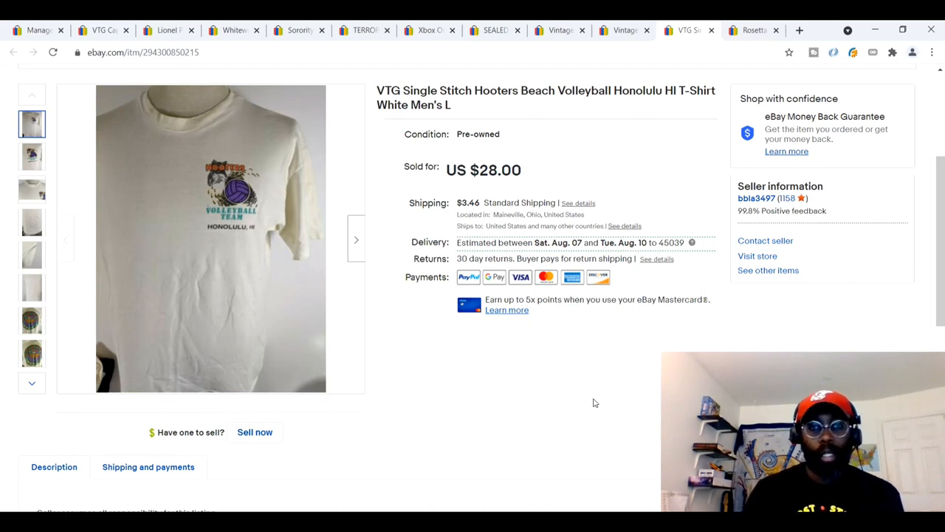
{"action": "mouse_move", "coordinate": [451, 431]}
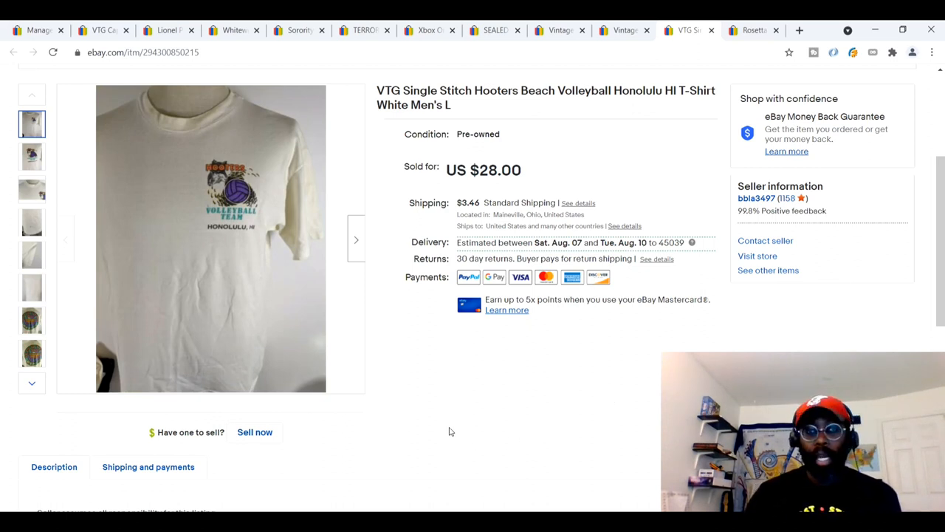
- Switch to the sold $30 Rosetta Stone Chinese Mandarin listing
{"action": "left_click", "coordinate": [754, 30]}
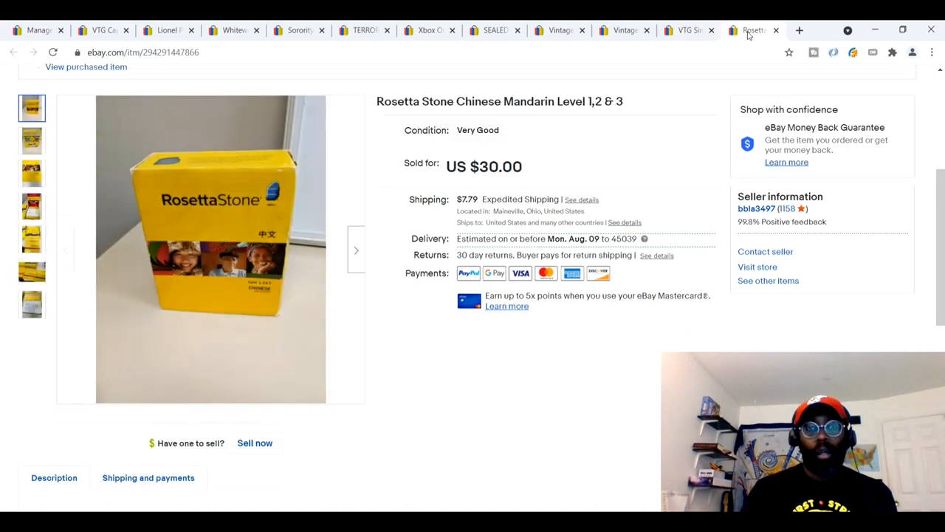
{"action": "mouse_move", "coordinate": [525, 408]}
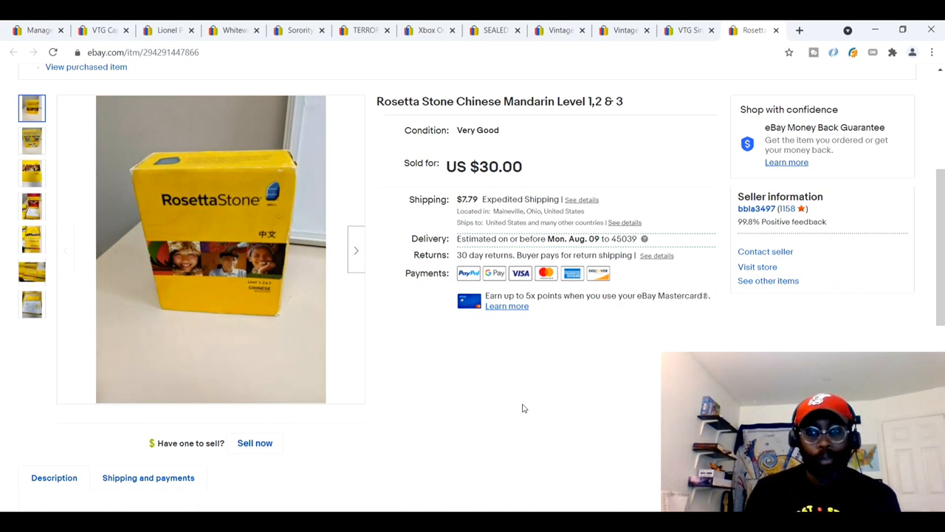
{"action": "mouse_move", "coordinate": [455, 401]}
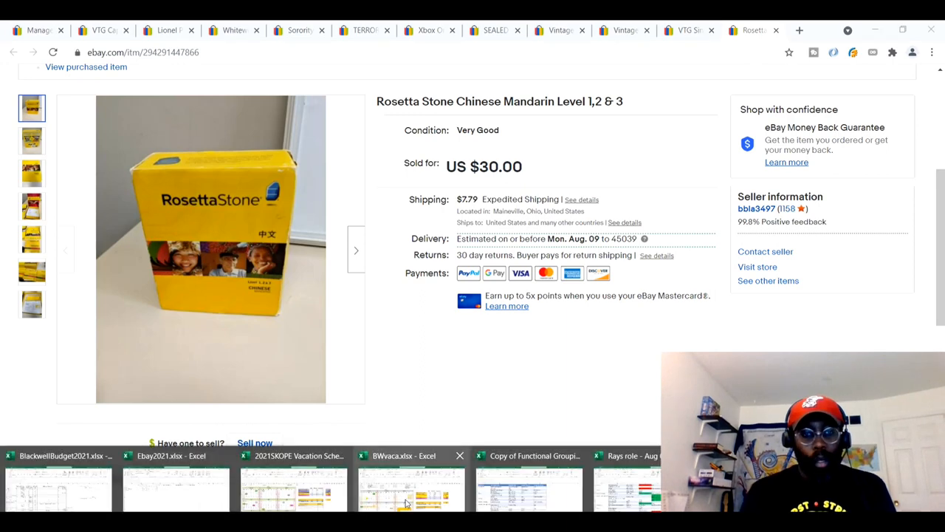
- Bring up the Ebay2021.xlsx workbook from the Excel taskbar preview
{"action": "left_click", "coordinate": [175, 455]}
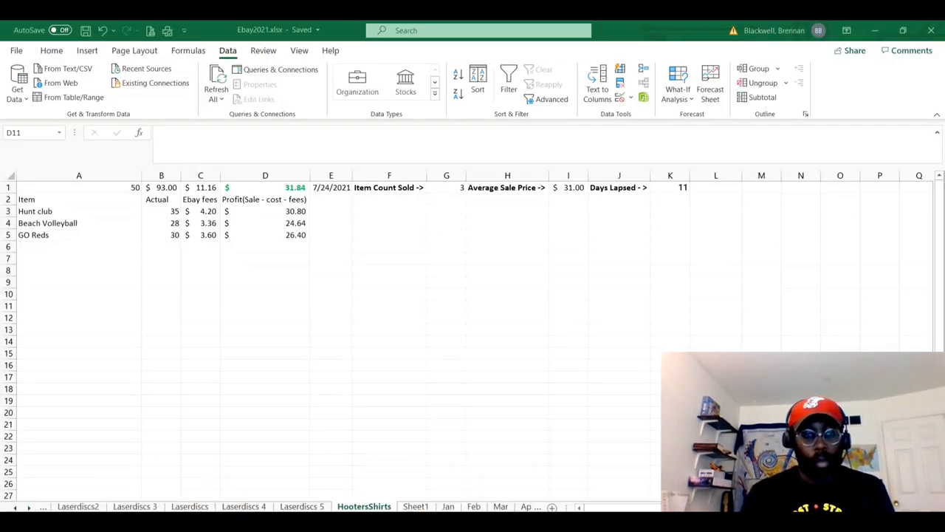
- Review the Laserdiscs sheet (188 sold, $979.09 profit), then move to Laserdiscs 5 with 14 sold
{"action": "left_click", "coordinate": [189, 505]}
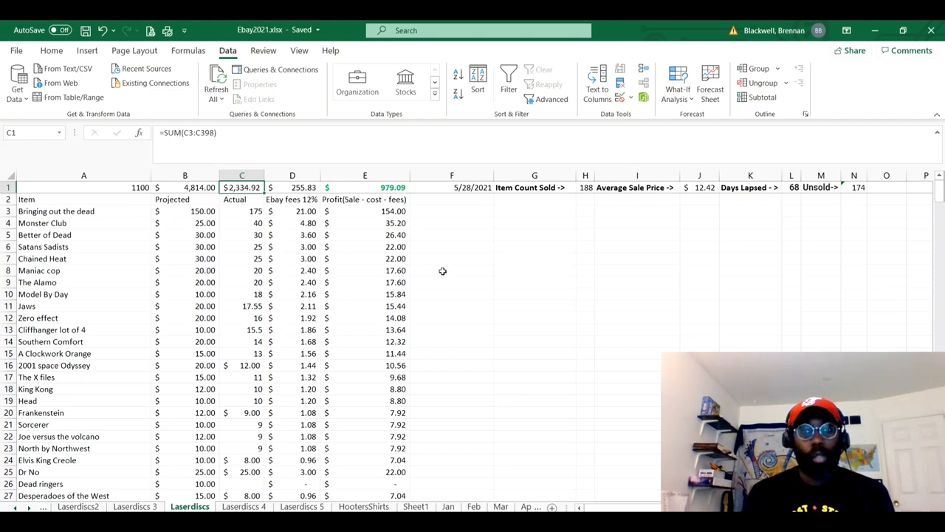
{"action": "mouse_move", "coordinate": [582, 234]}
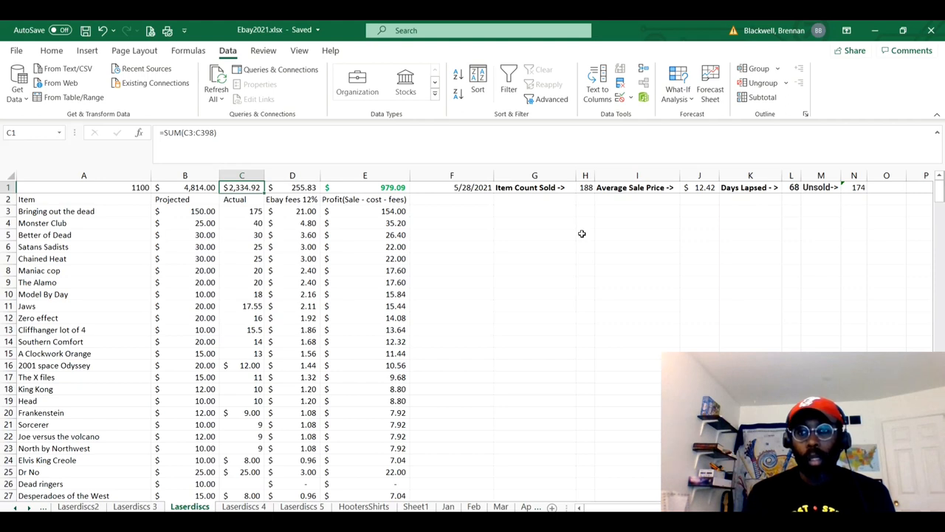
{"action": "mouse_move", "coordinate": [760, 207]}
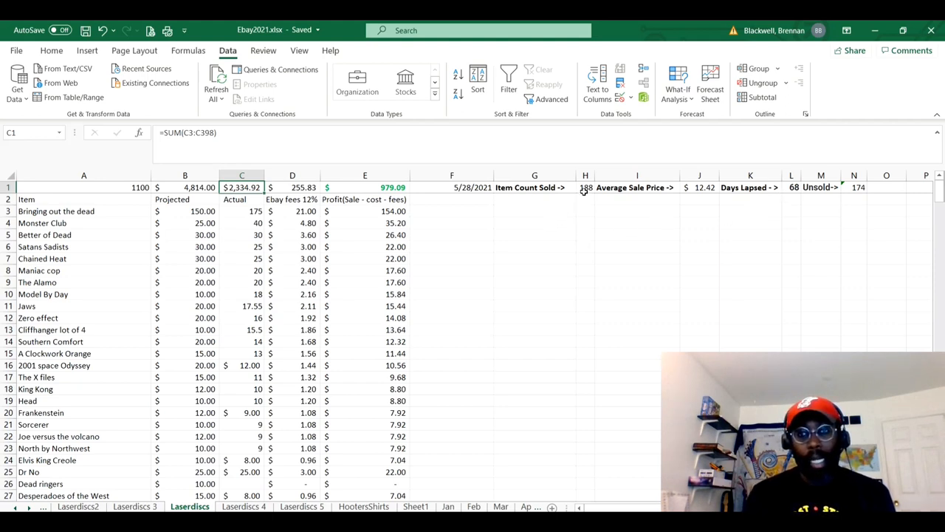
{"action": "mouse_move", "coordinate": [657, 213]}
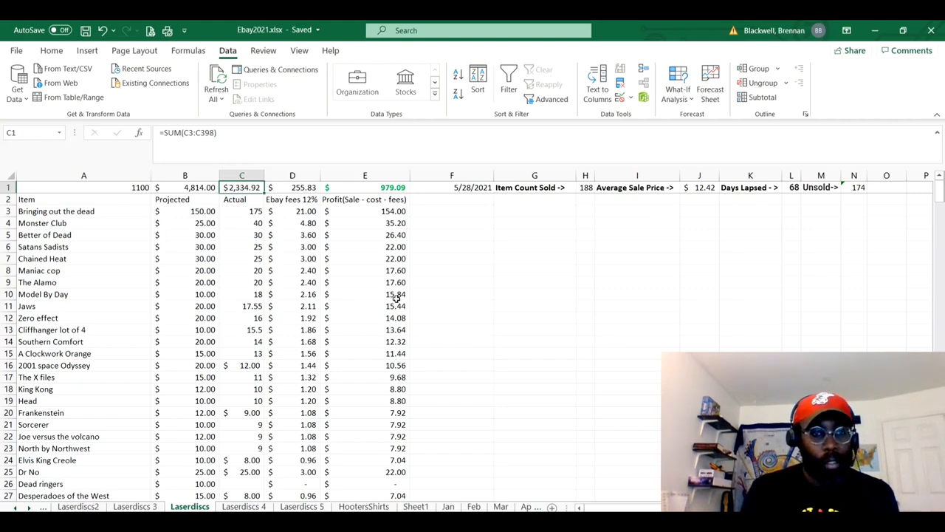
{"action": "left_click", "coordinate": [302, 506]}
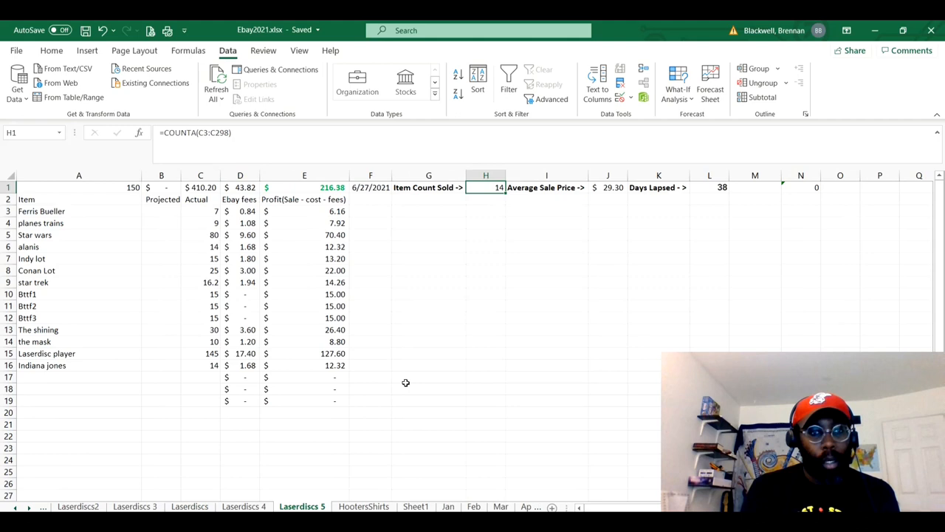
{"action": "mouse_move", "coordinate": [411, 313]}
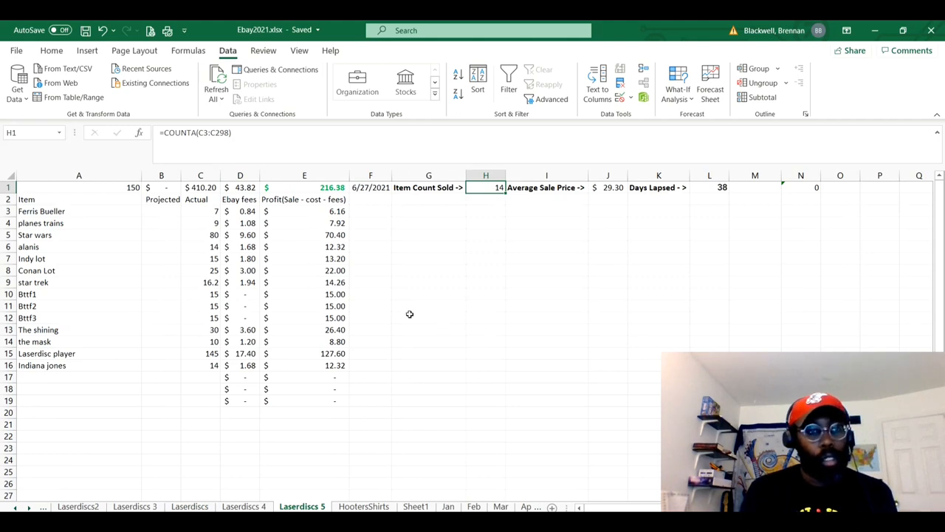
{"action": "mouse_move", "coordinate": [408, 317]}
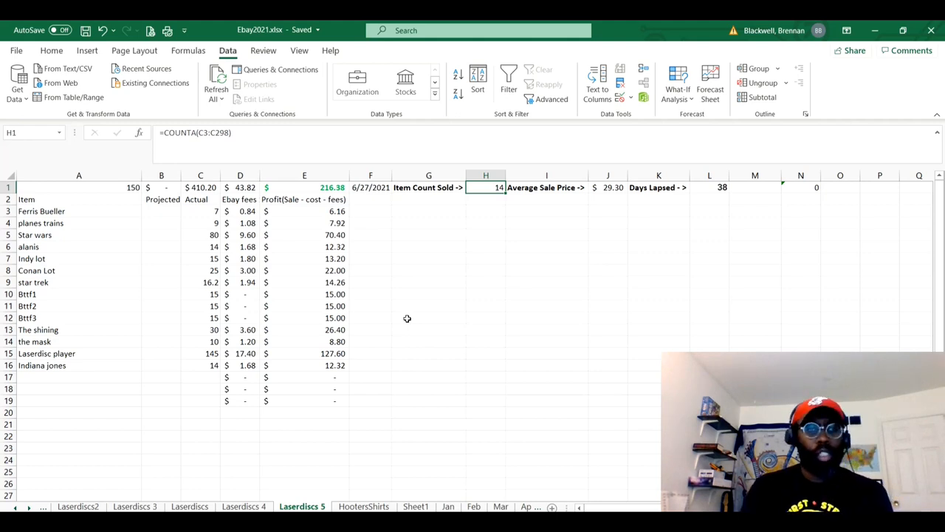
{"action": "mouse_move", "coordinate": [367, 377]}
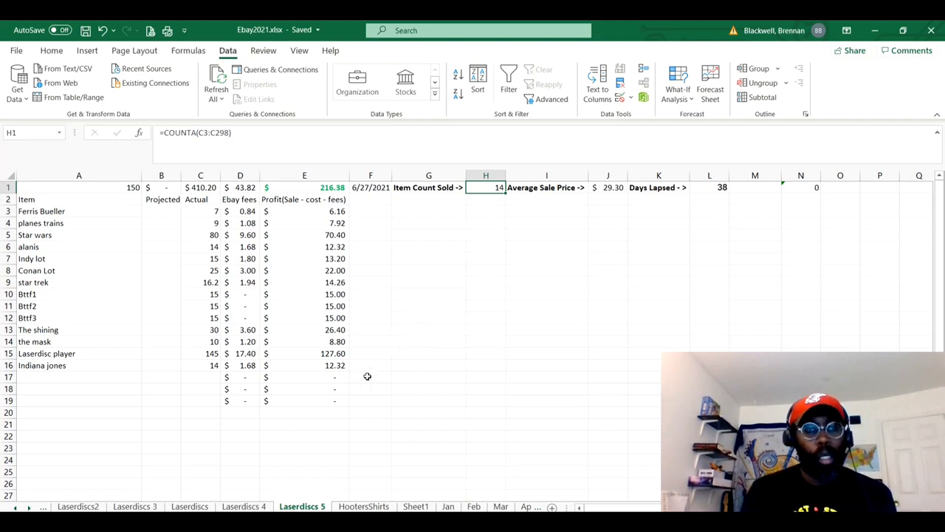
{"action": "mouse_move", "coordinate": [278, 399]}
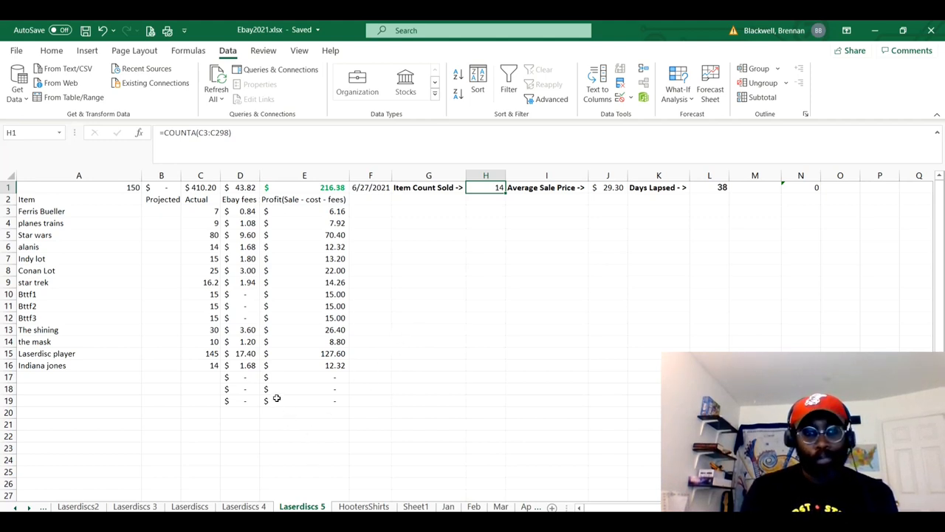
{"action": "mouse_move", "coordinate": [103, 245]}
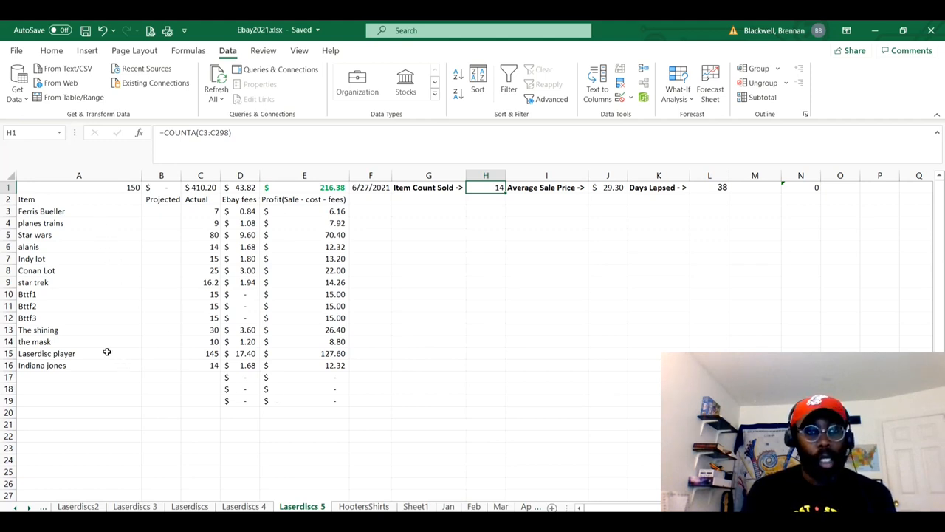
{"action": "mouse_move", "coordinate": [109, 233]}
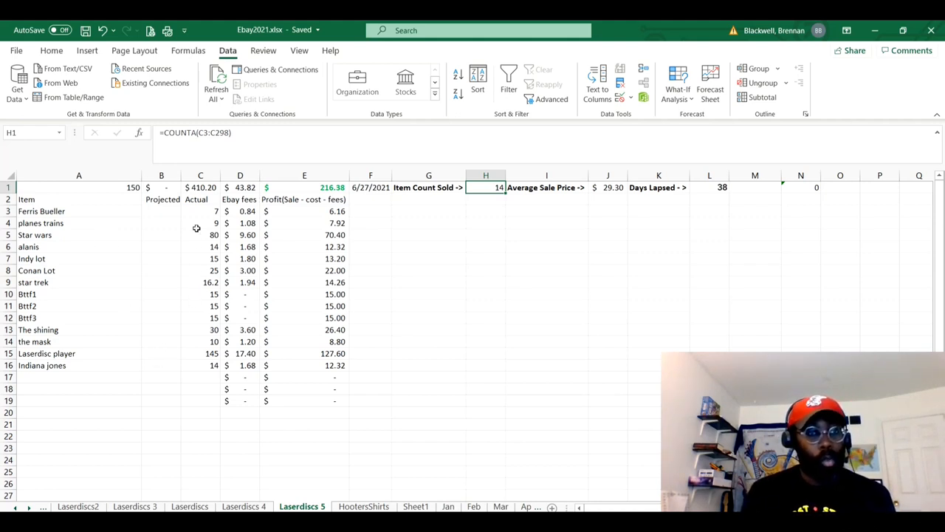
{"action": "mouse_move", "coordinate": [193, 318]}
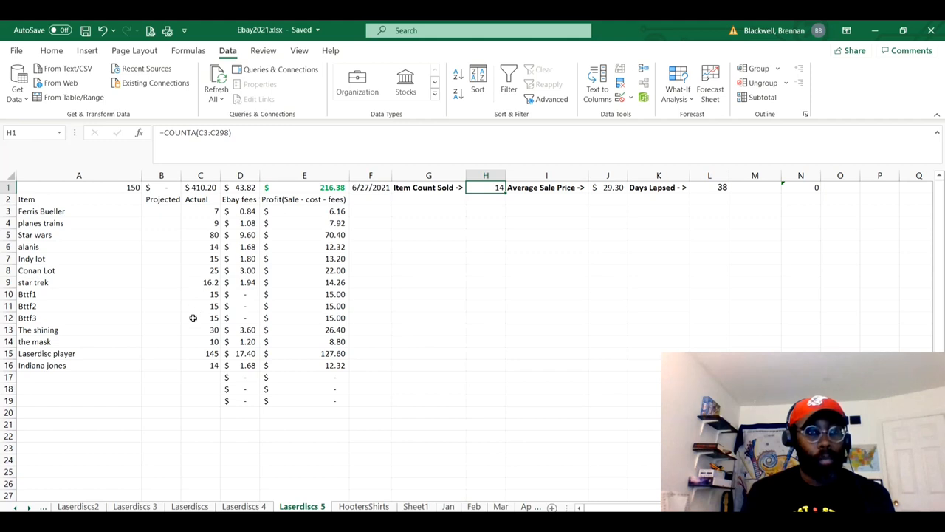
{"action": "mouse_move", "coordinate": [186, 328]}
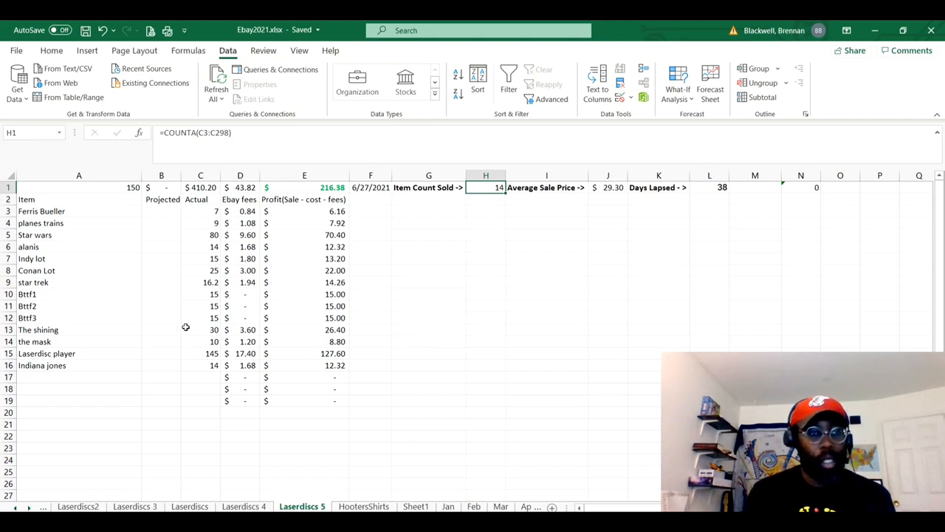
{"action": "mouse_move", "coordinate": [357, 354]}
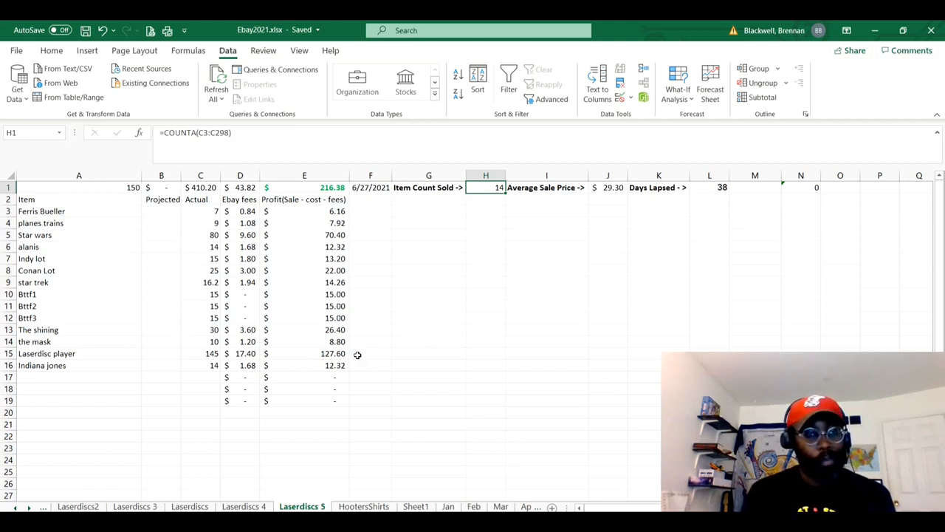
{"action": "mouse_move", "coordinate": [411, 373]}
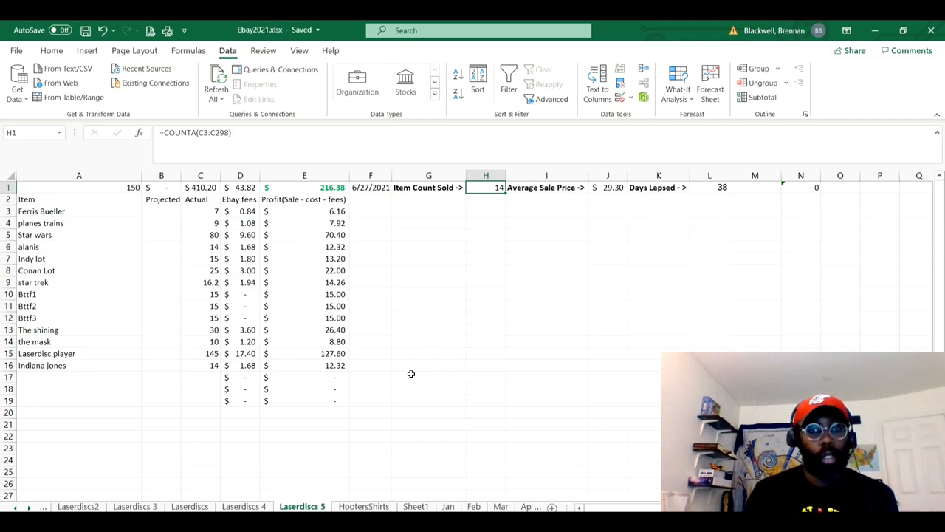
{"action": "mouse_move", "coordinate": [313, 189]}
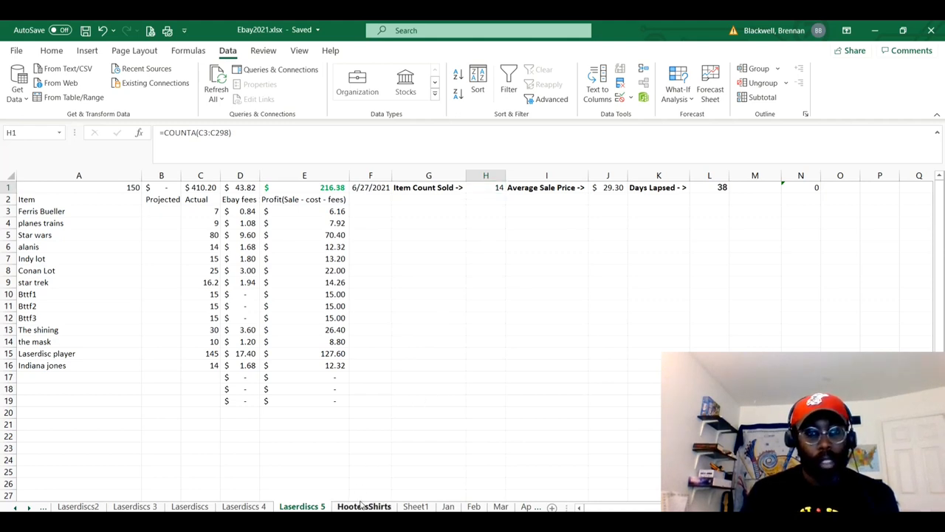
- Show the HootersShirts sheet: 3 shirts sold, $31.00 average price, $81.84 total profit
{"action": "left_click", "coordinate": [364, 505]}
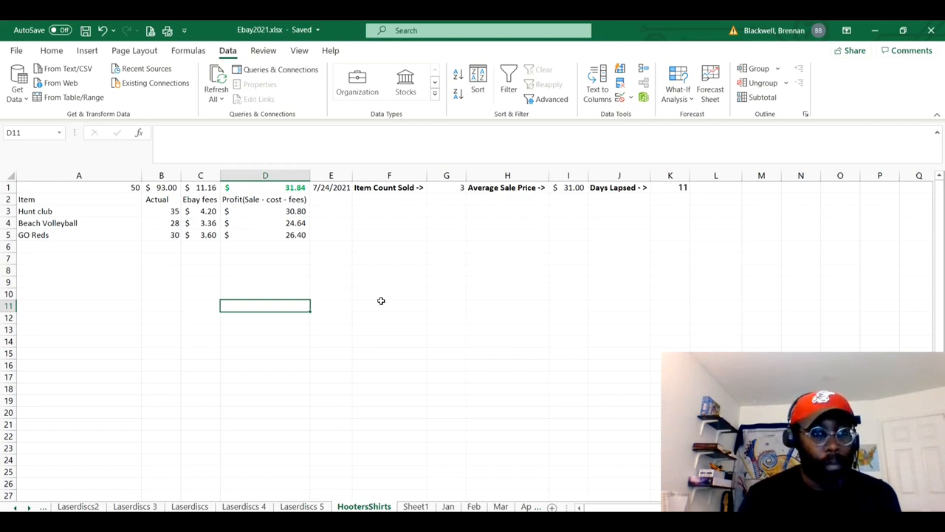
{"action": "mouse_move", "coordinate": [184, 268]}
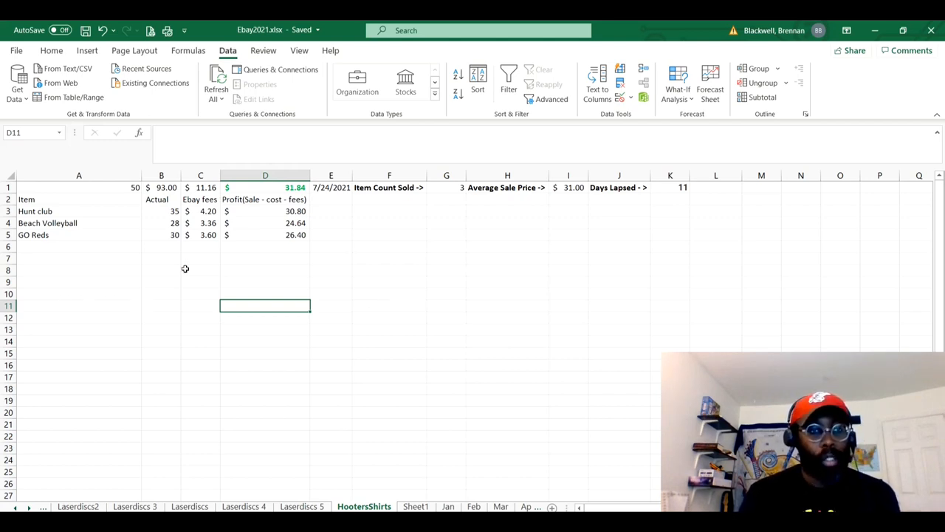
{"action": "mouse_move", "coordinate": [272, 289]}
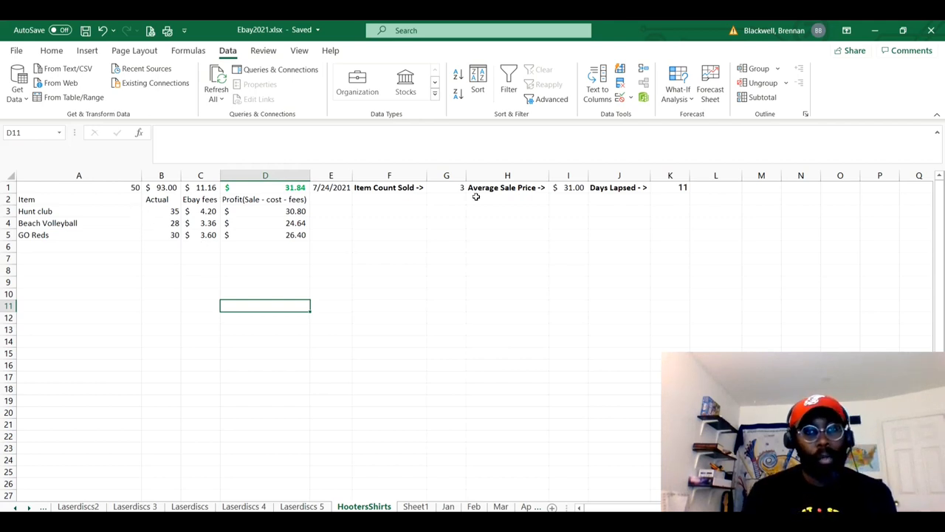
{"action": "mouse_move", "coordinate": [567, 198]}
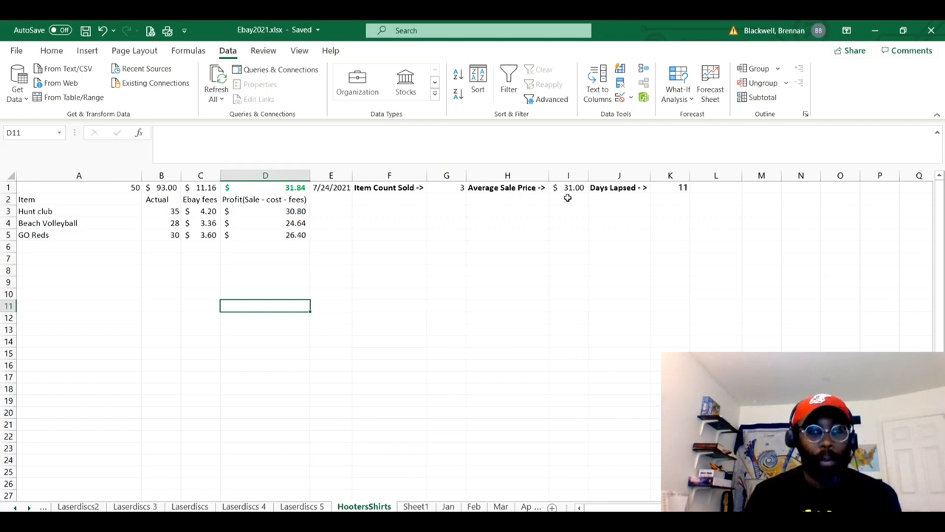
{"action": "mouse_move", "coordinate": [514, 245]}
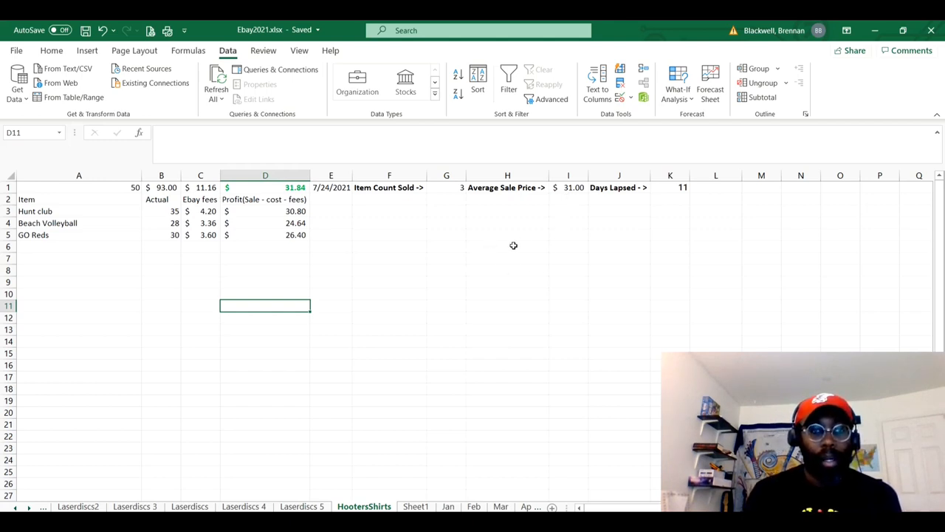
{"action": "mouse_move", "coordinate": [559, 234]}
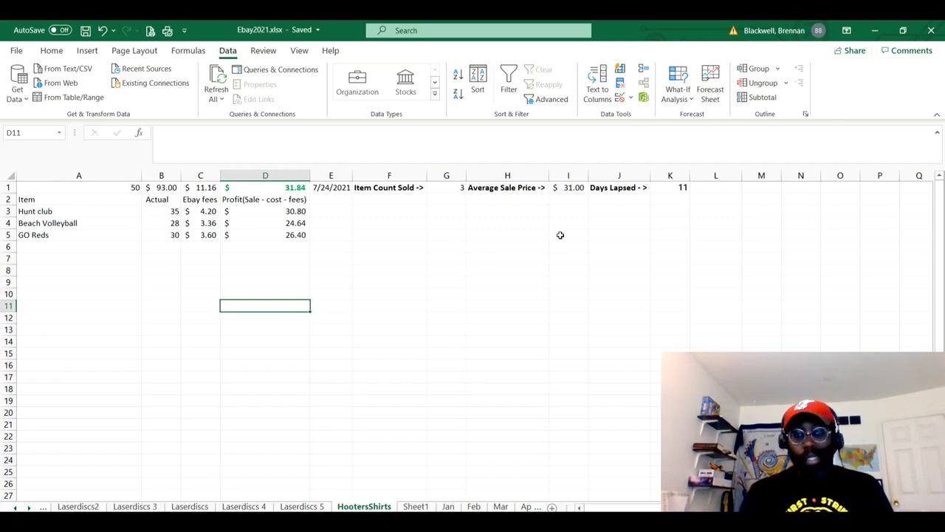
{"action": "mouse_move", "coordinate": [555, 322]}
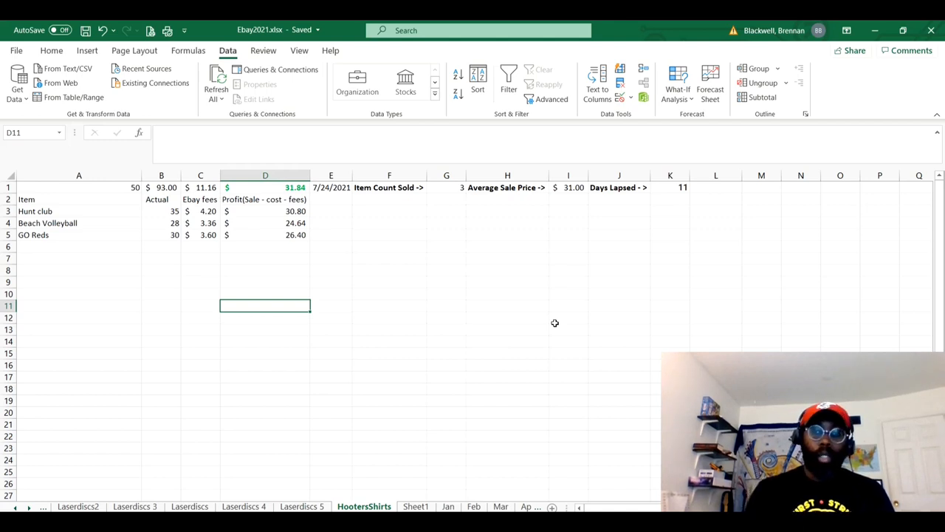